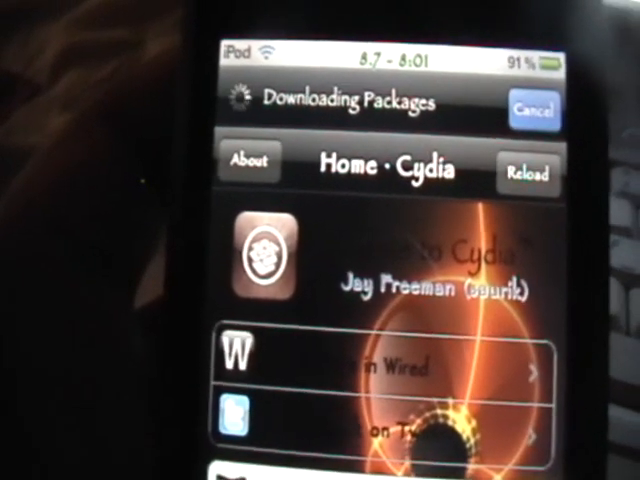
Step: Scroll the 320x480 iPod Touch wallpaper results to reach the blue cracked-glass wallpaper
scroll("down", 3)
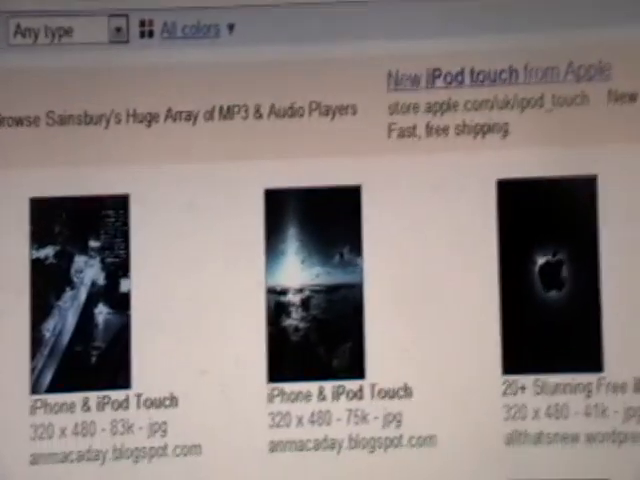
scroll("up", 3)
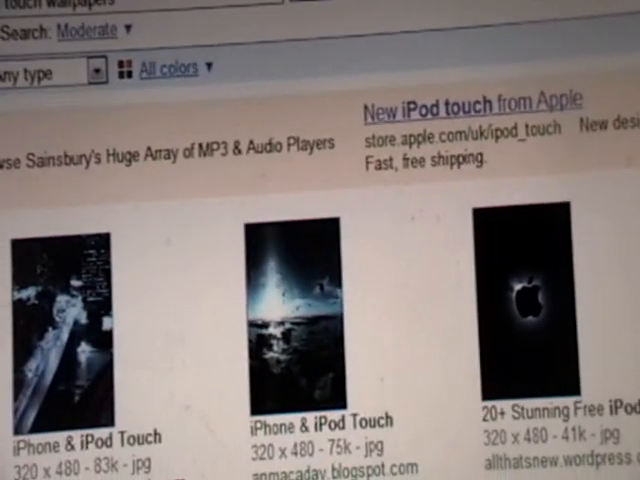
scroll("down", 3)
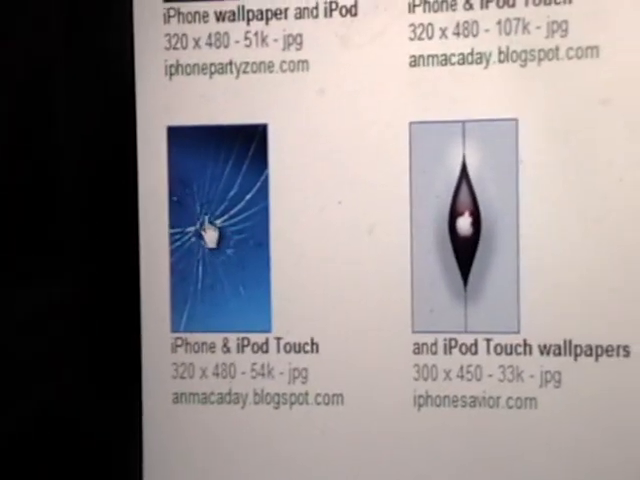
Step: Save the blue cracked-glass wallpaper to disk with Save image as
right_click(215, 225)
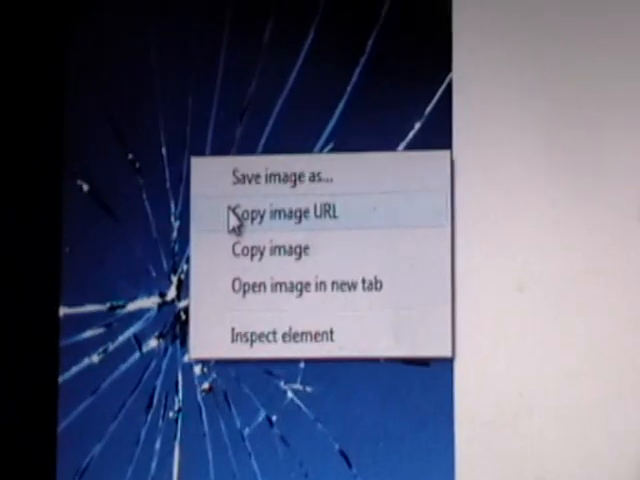
left_click(283, 176)
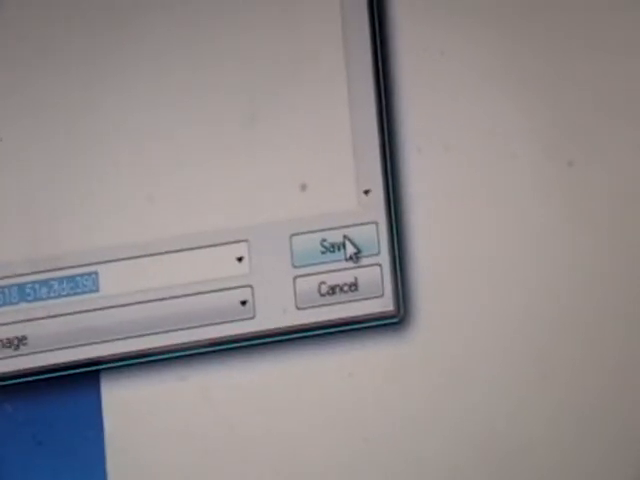
left_click(333, 244)
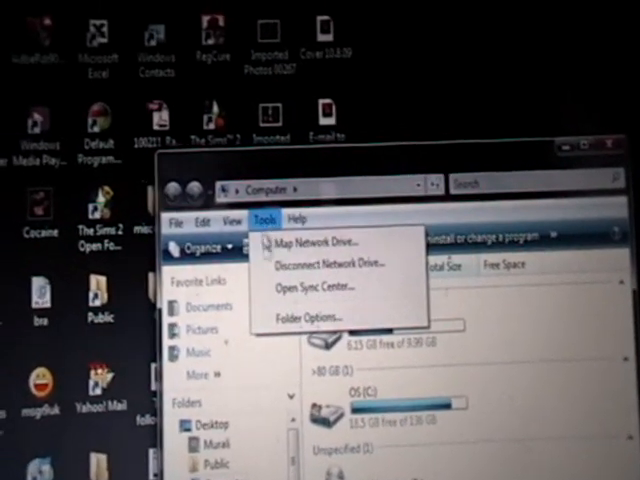
Step: Open Folder Options from the Computer window's Tools menu
left_click(306, 316)
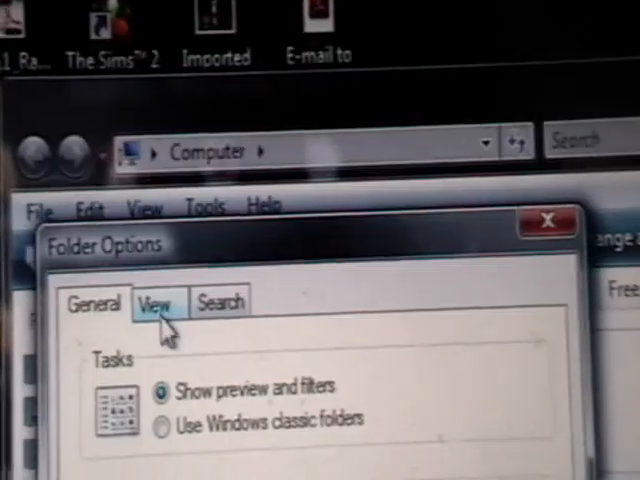
Step: Uncheck 'Hide extensions for known file types' under View, then close the Computer window
left_click(157, 302)
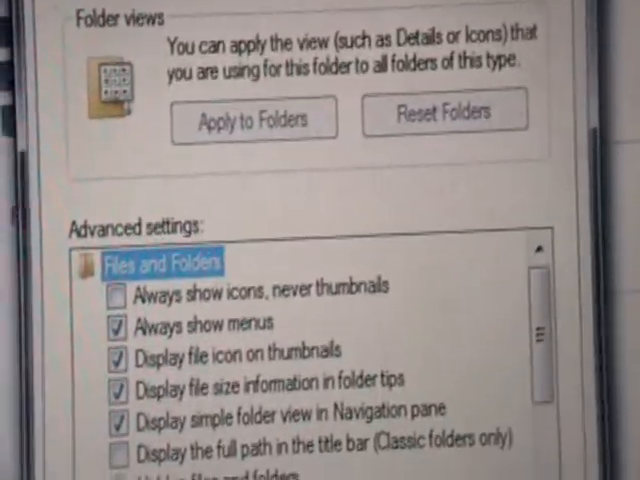
scroll("down", 3)
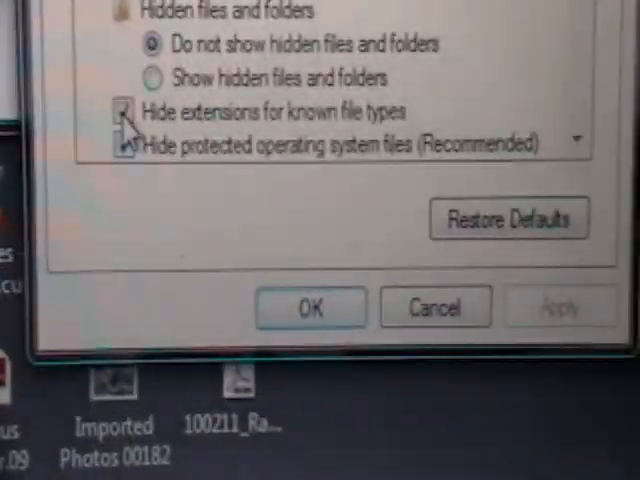
scroll("up", 3)
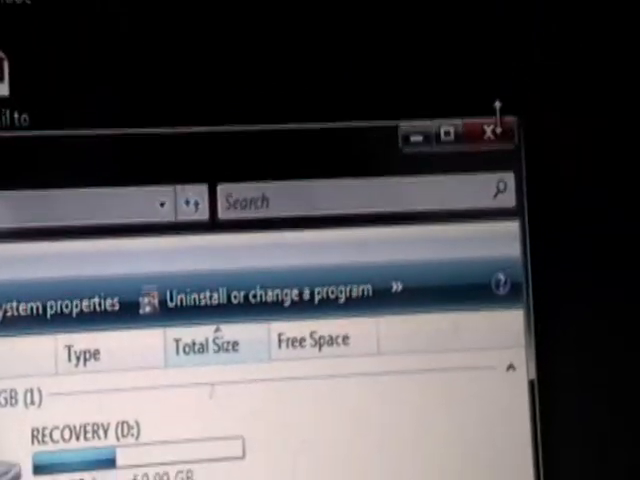
left_click(486, 132)
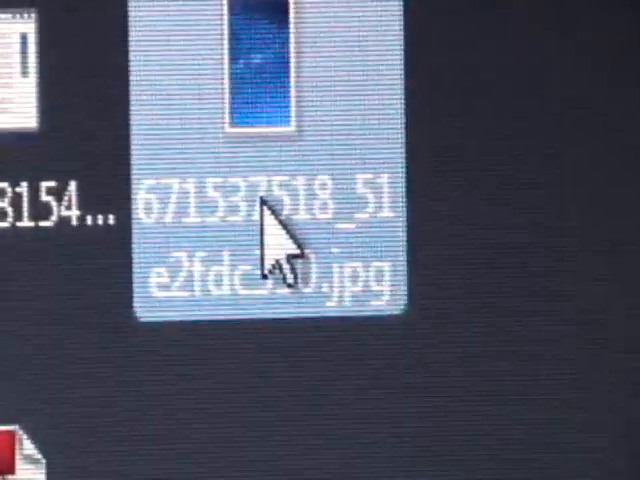
Step: Bring up the desktop context menu to add a new folder
right_click(270, 230)
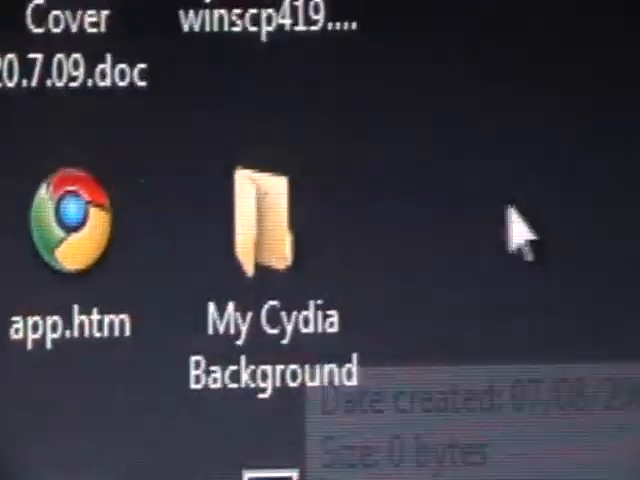
right_click(510, 230)
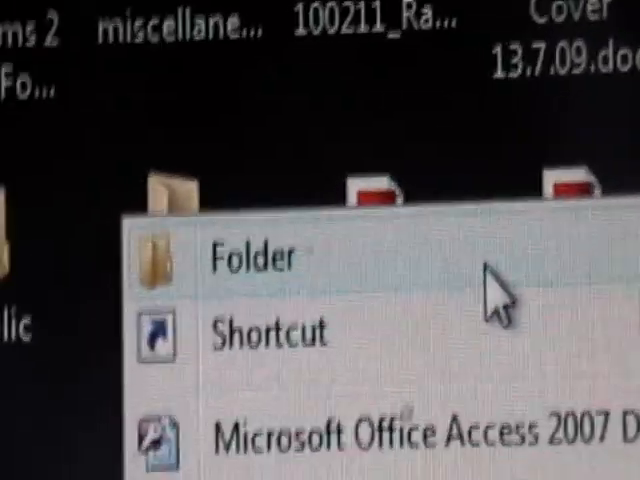
Step: Create a new folder on the desktop
left_click(256, 258)
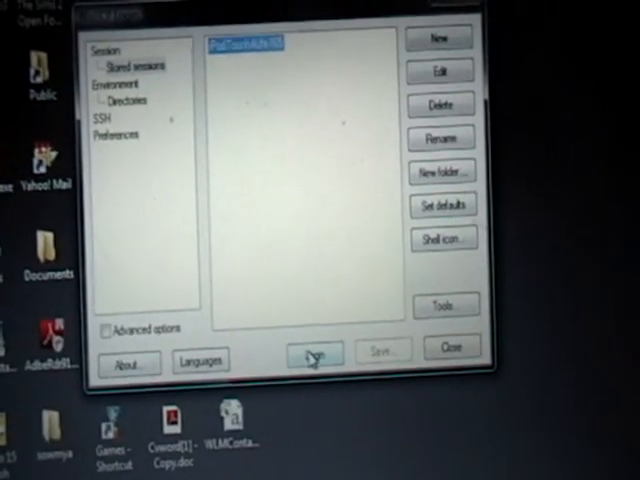
Step: Log in to the stored iPod Touch session
left_click(312, 354)
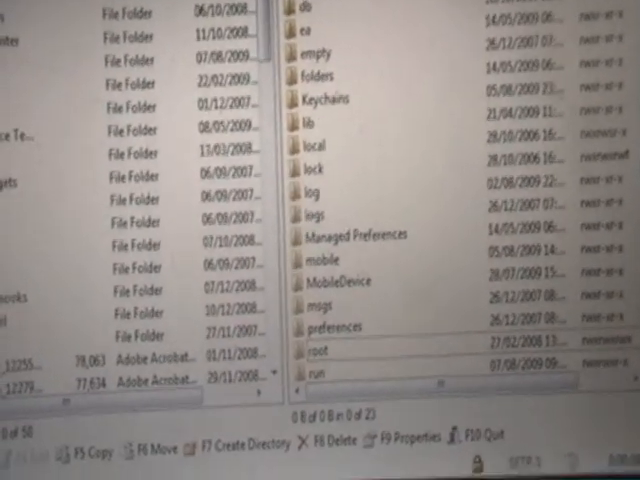
Step: Scroll the remote /var listing to its end to find the stash folder
scroll("down", 3)
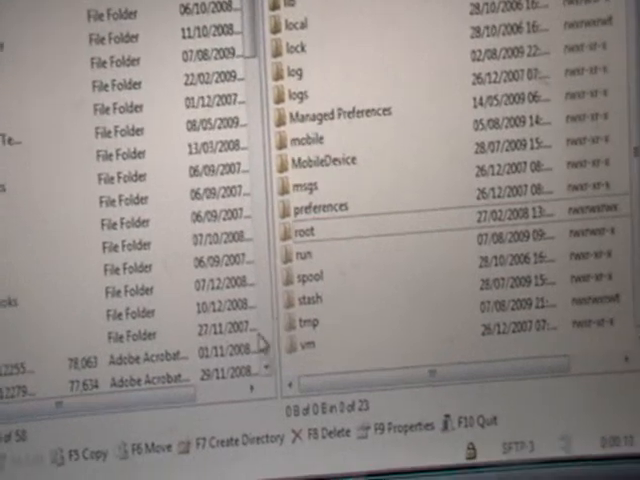